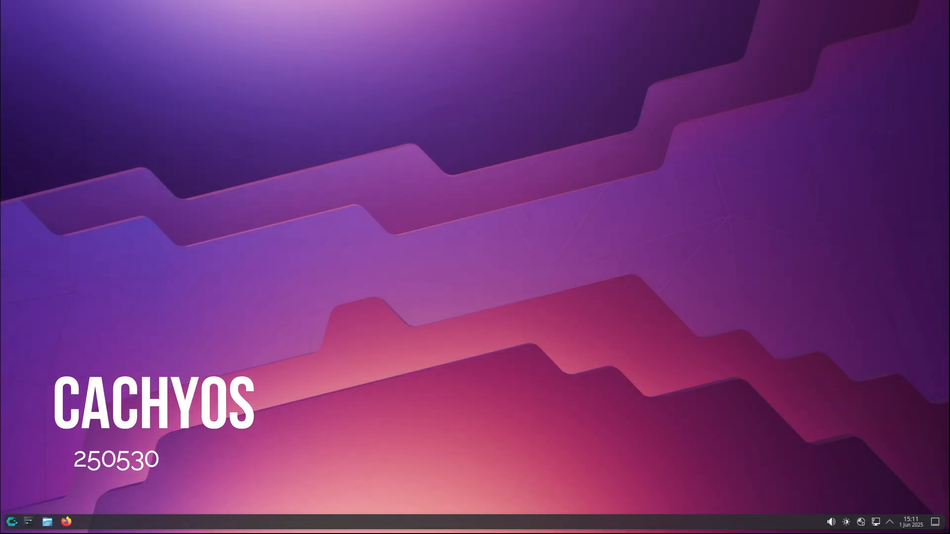
Open Dolphin at Home, view its About information, then close Dolphin
click(29, 521)
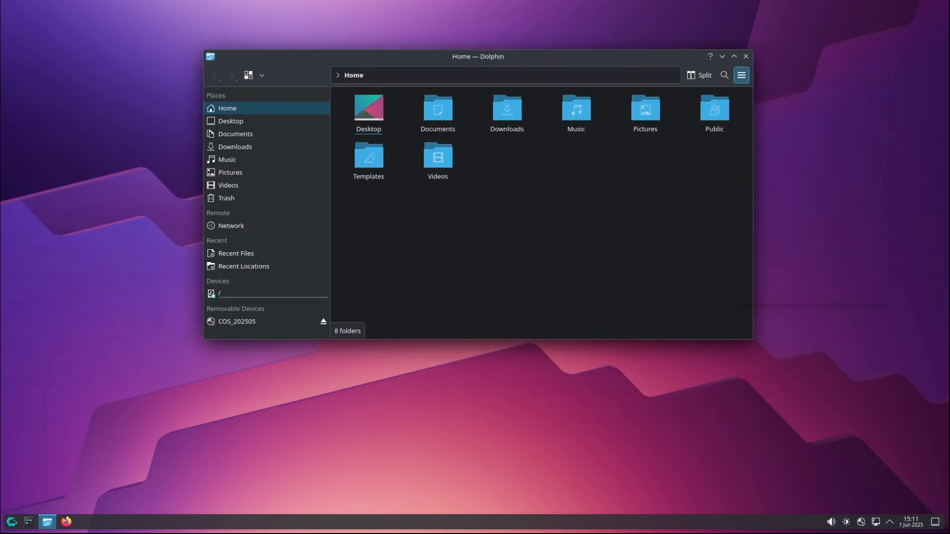
click(740, 75)
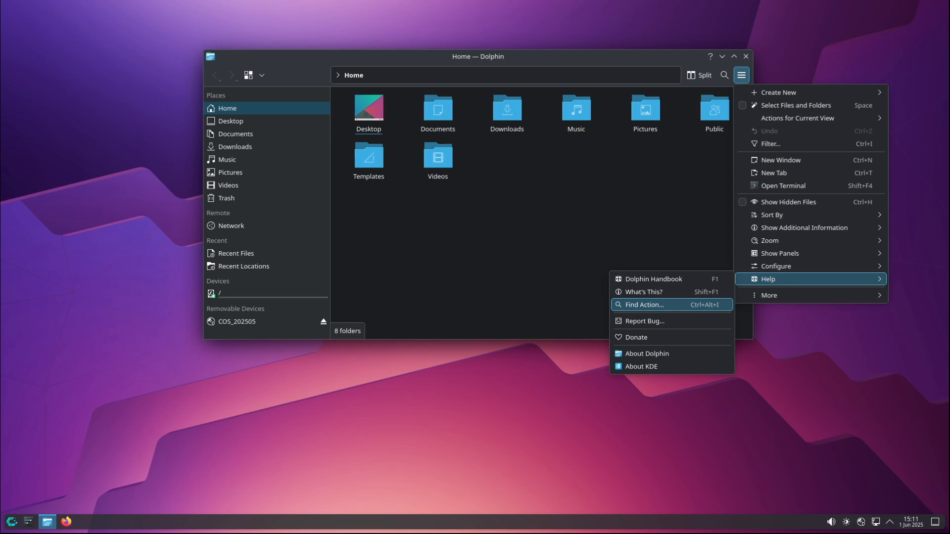
click(647, 354)
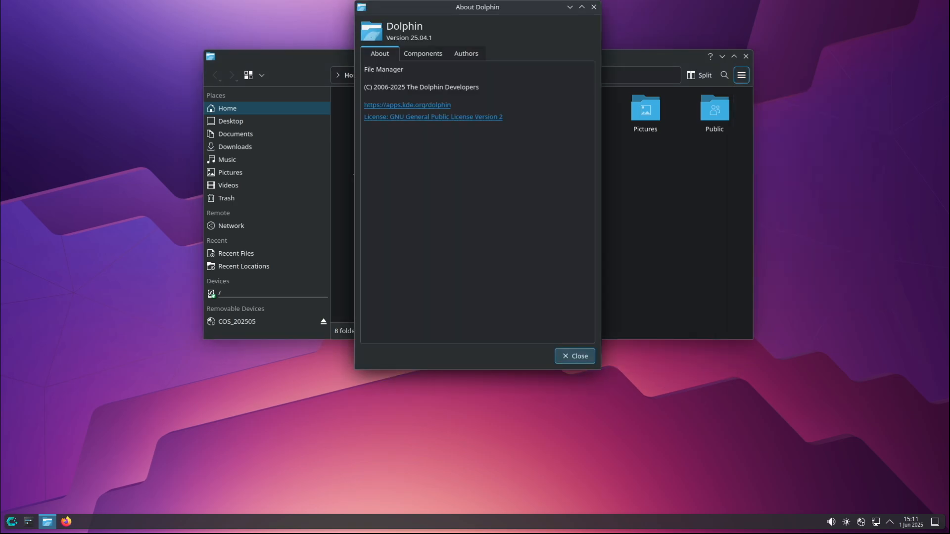
click(575, 356)
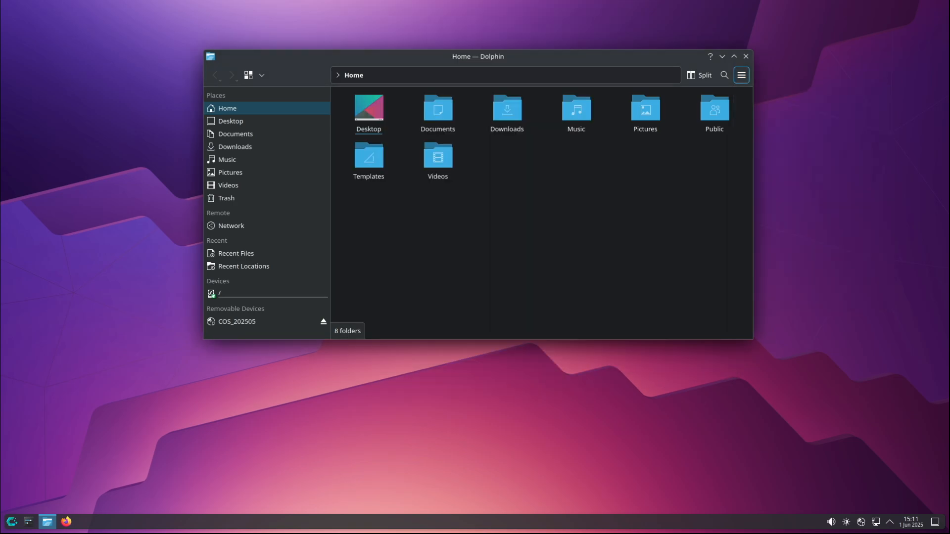
click(745, 57)
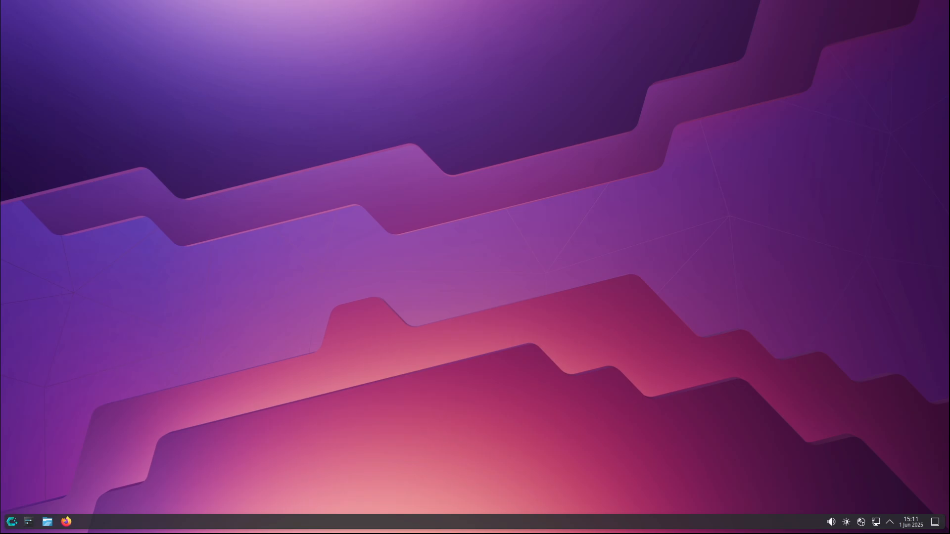
Open System Settings' Wallpaper page and scroll through the downloadable wallpapers before closing that browser
click(29, 522)
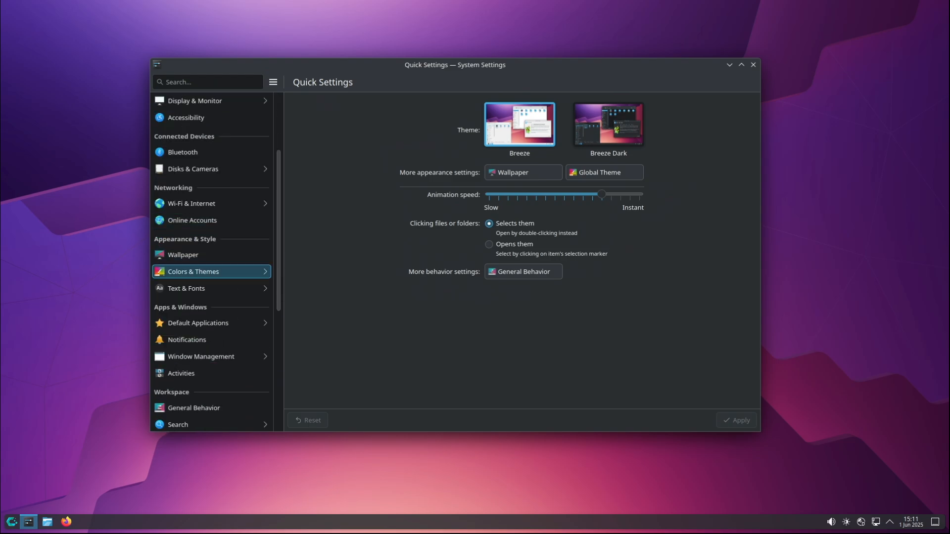
click(182, 255)
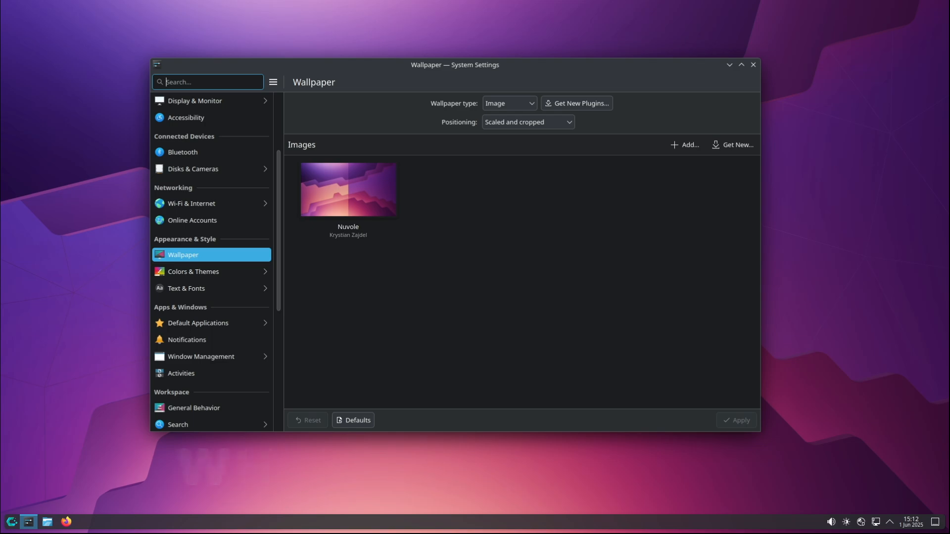
click(734, 145)
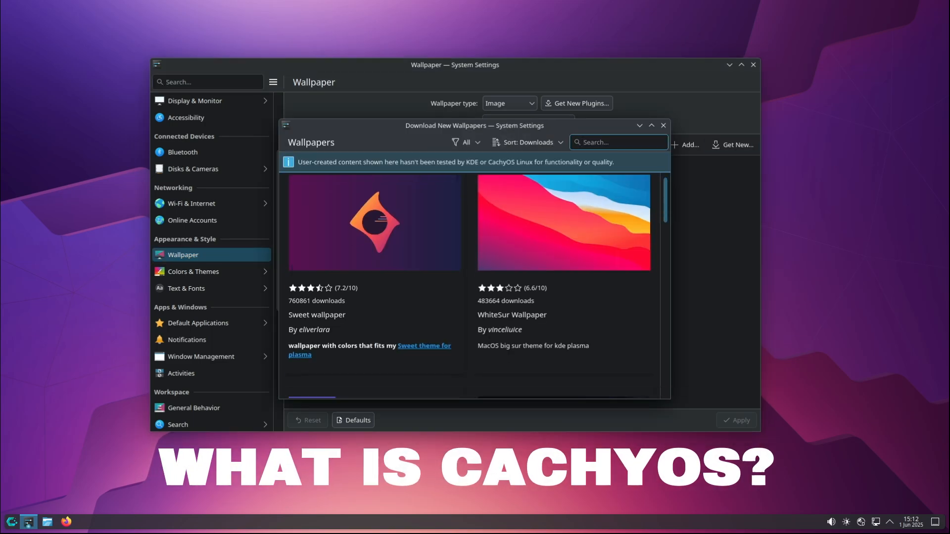
scroll(down, 3)
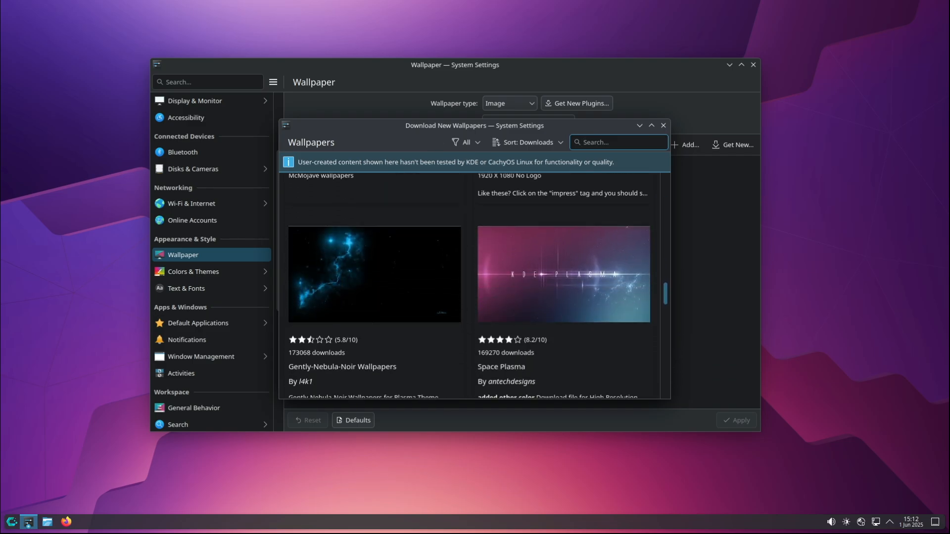
scroll(down, 3)
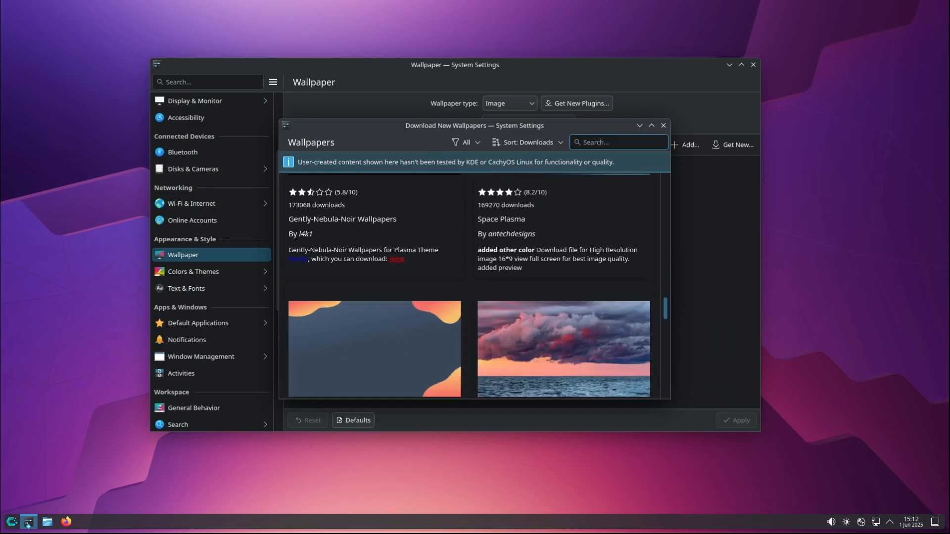
scroll(down, 3)
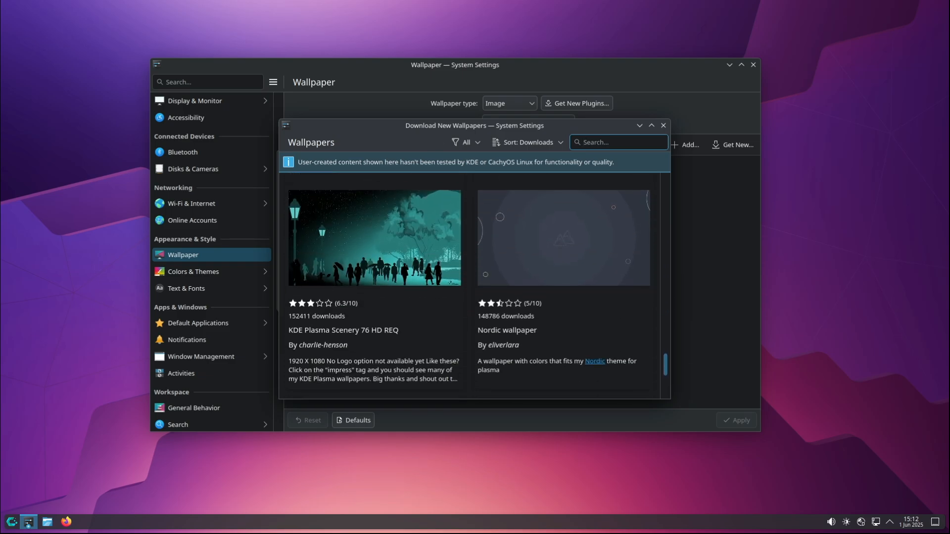
click(663, 125)
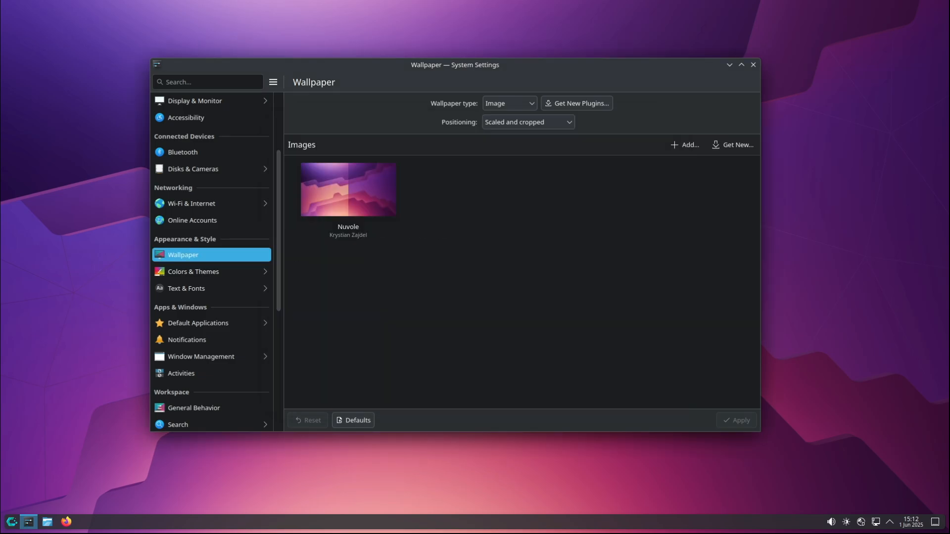
Browse the Colors, Application Style, Plasma Style, Icons and Cursors pages, ending on Fonts
click(192, 272)
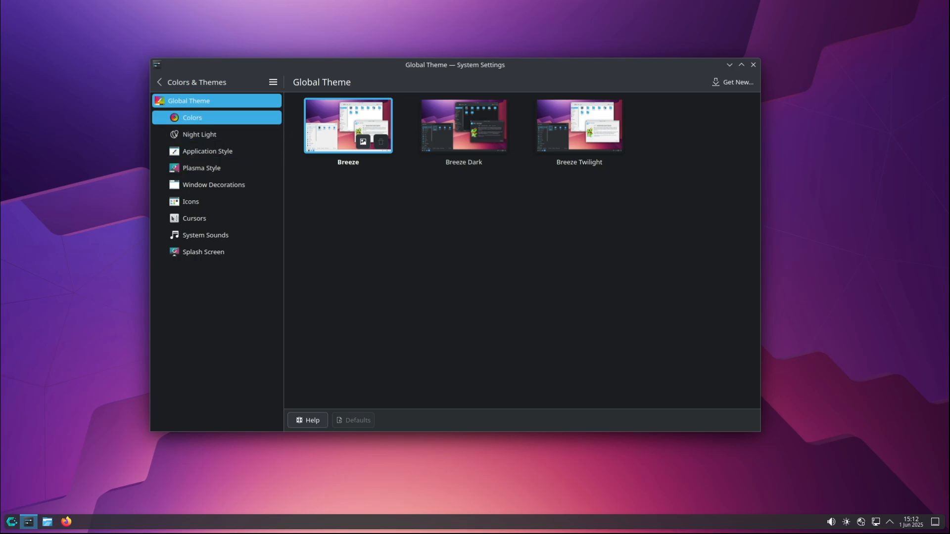
click(192, 118)
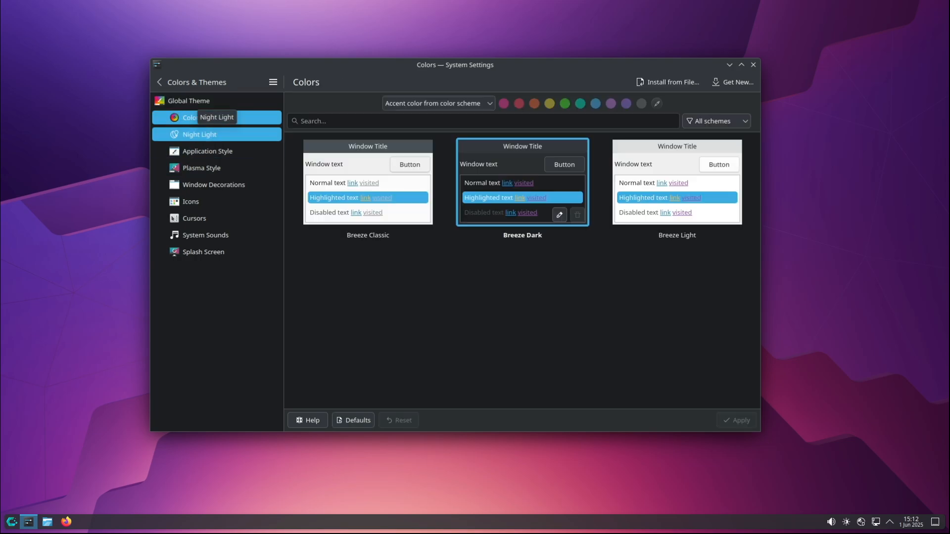
click(208, 151)
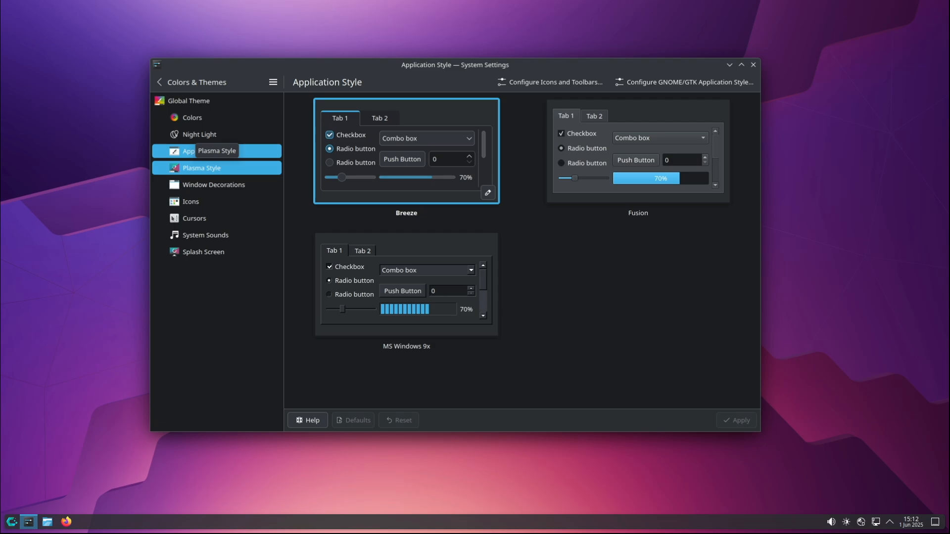
click(202, 168)
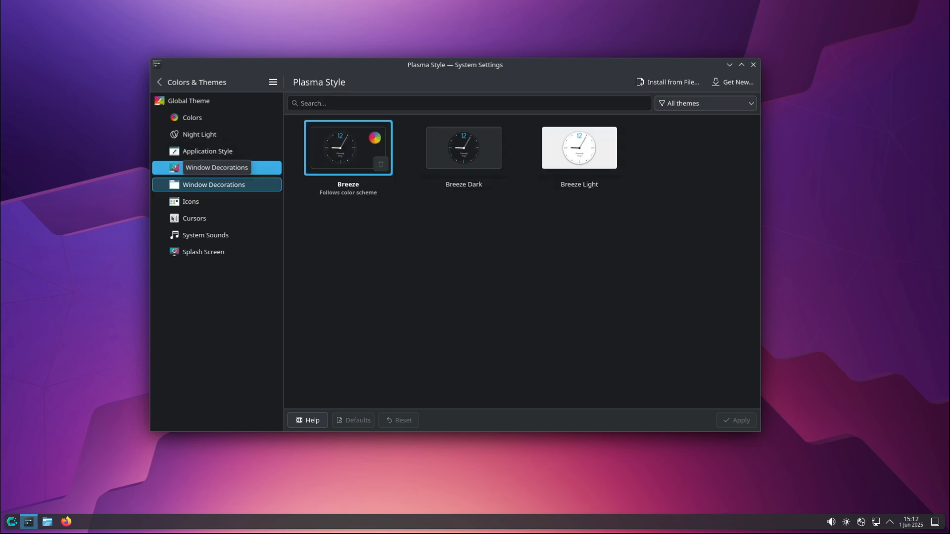
click(190, 201)
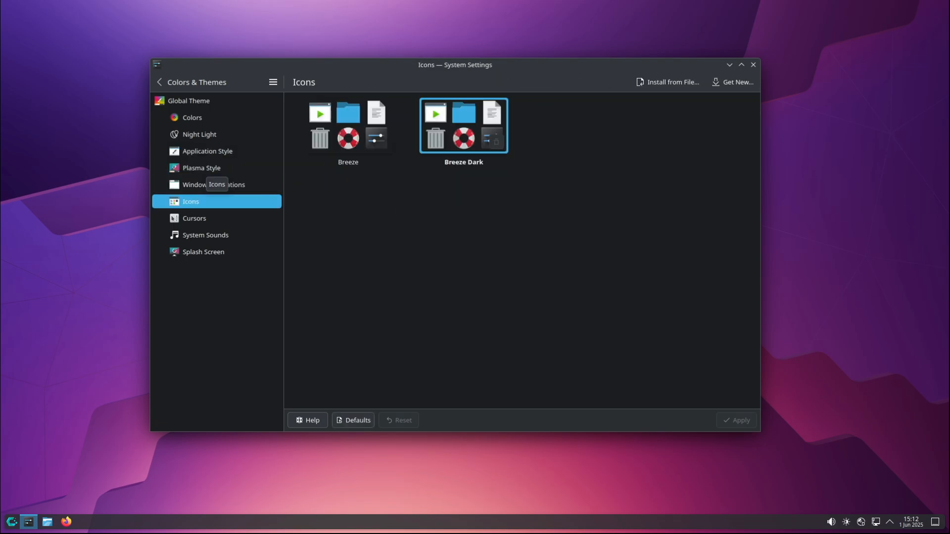
click(195, 218)
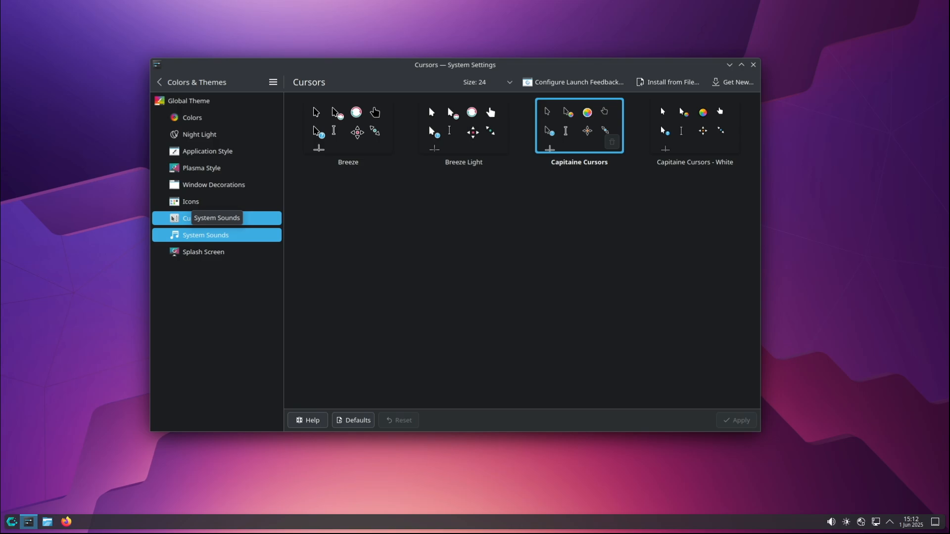
click(203, 251)
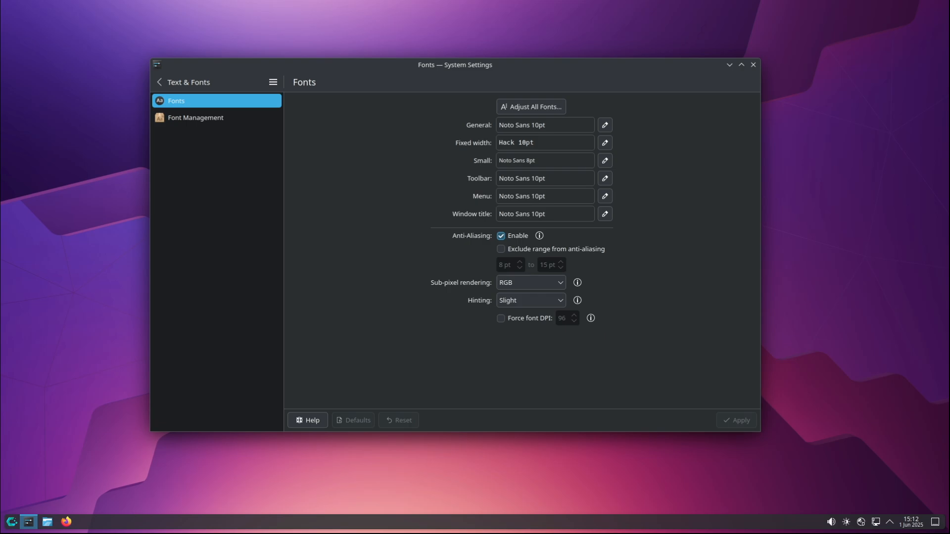
Return to the category list and scroll through Workspace's General Behavior page
click(158, 82)
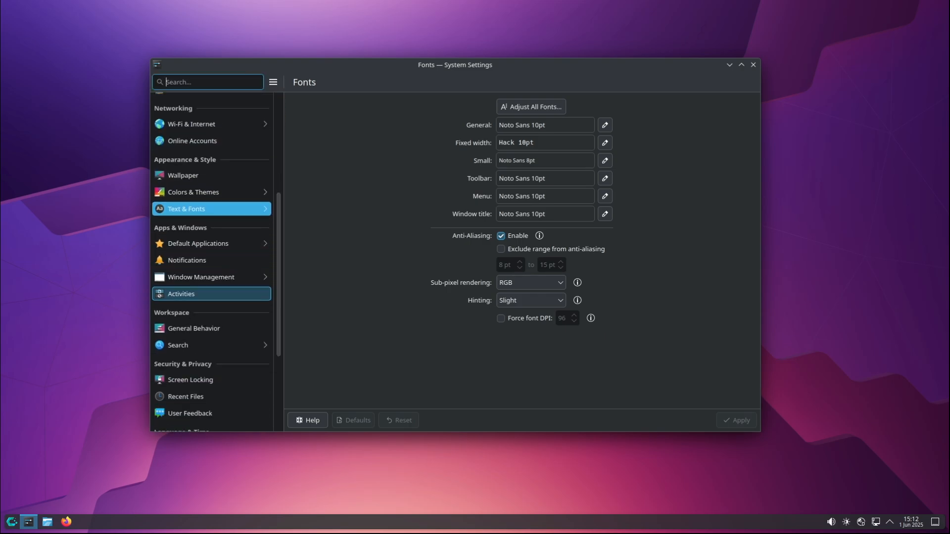
click(194, 328)
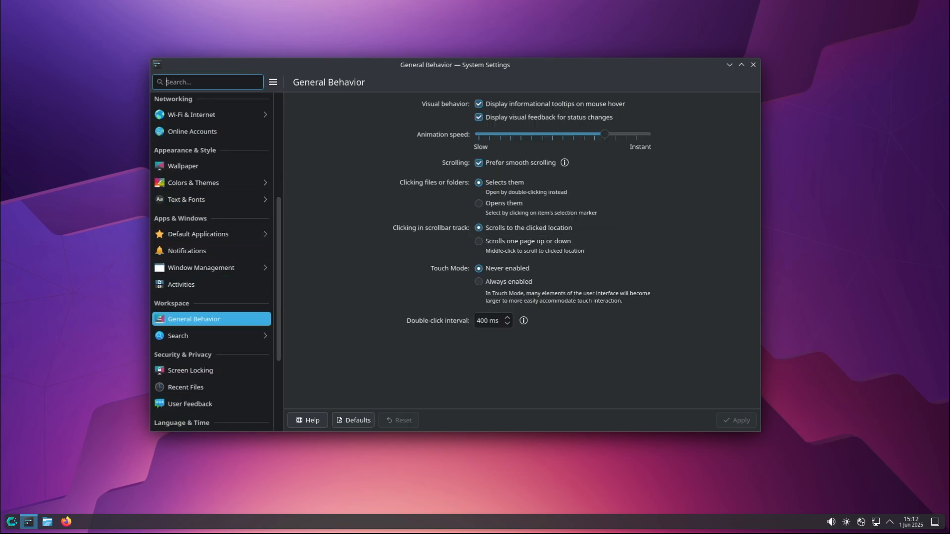
scroll(down, 3)
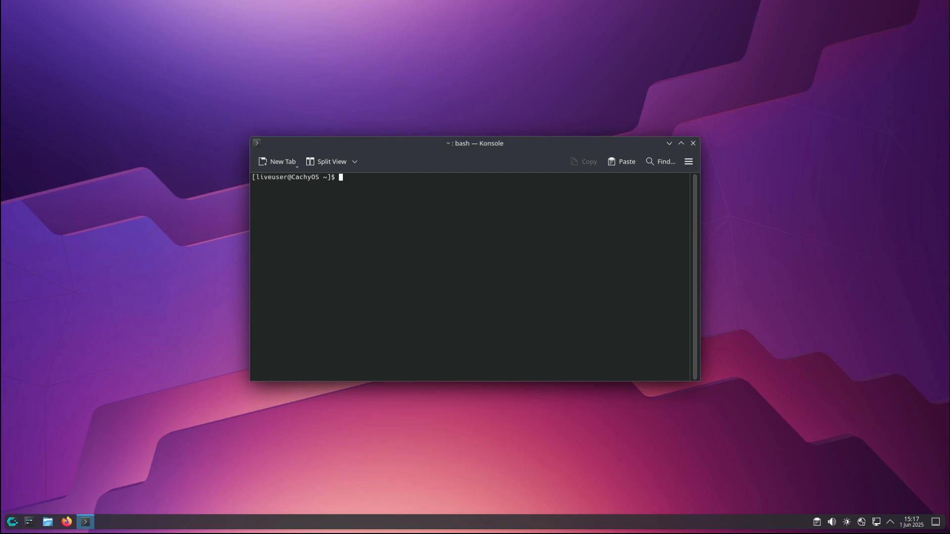
Run uname -a in Konsole to print the kernel and system details
text(uname -a)
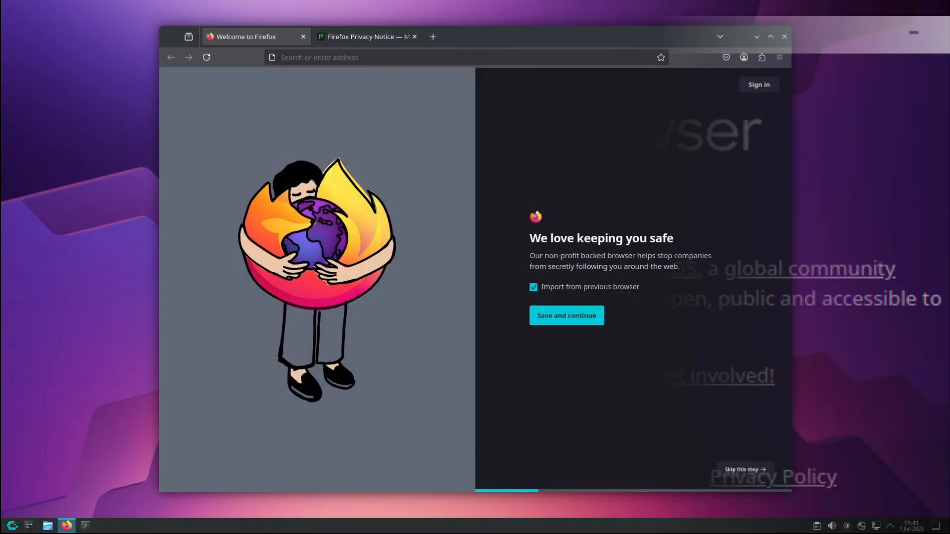
Open Firefox's hamburger menu and its Help submenu
click(780, 57)
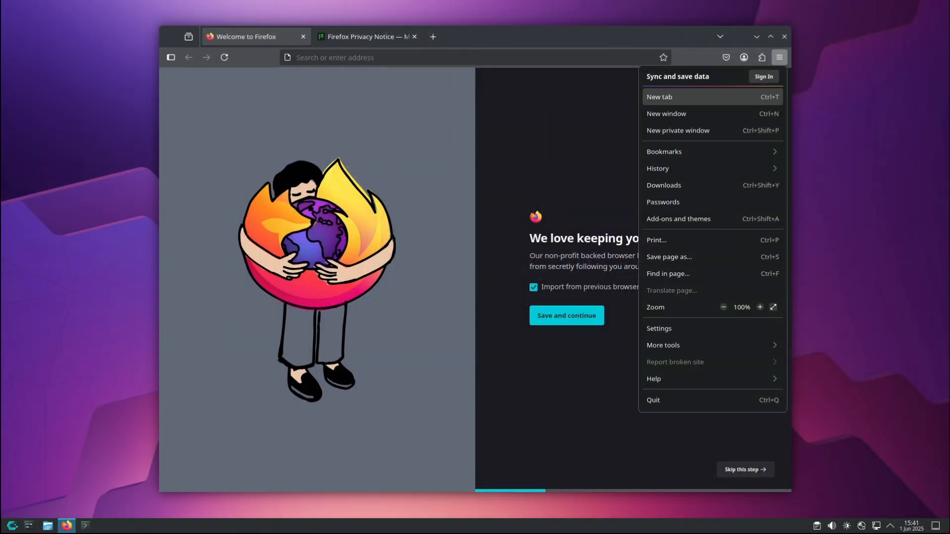
click(654, 379)
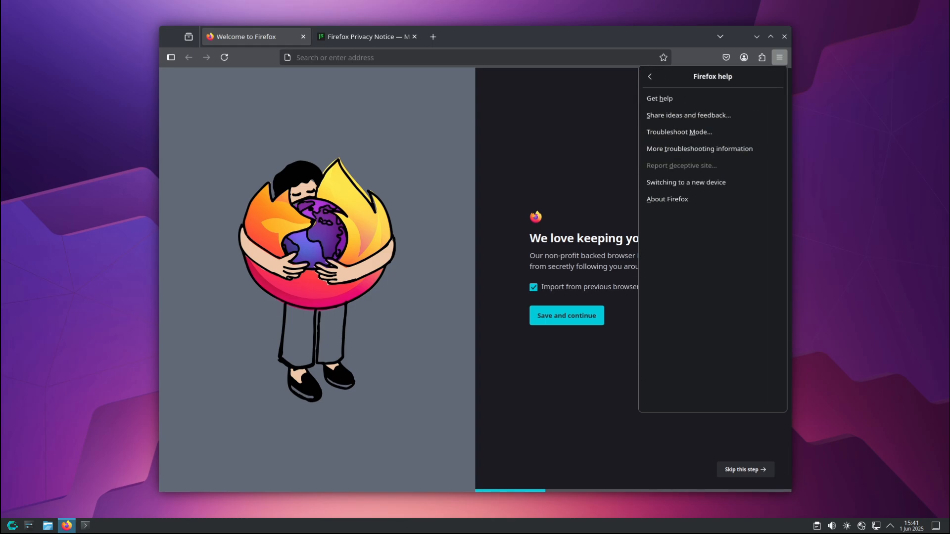
click(667, 199)
text(s)
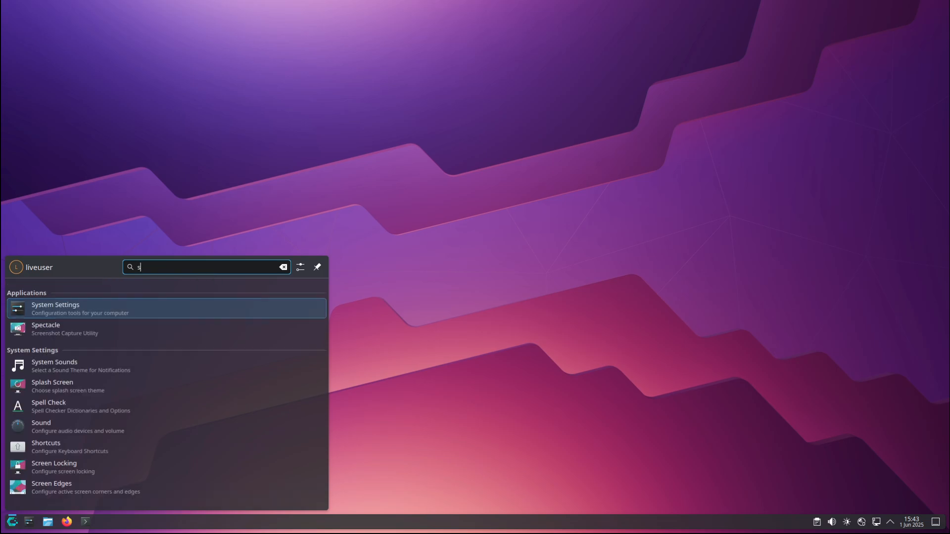
Type 'oftw' into the application launcher search to find software
text(oftw)
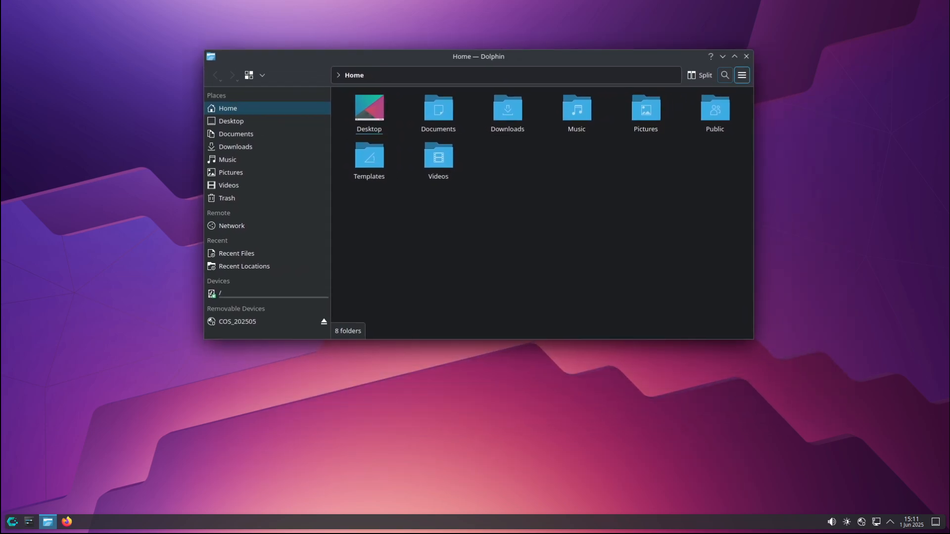
Open Help > About Dolphin to read version 25.04.1, then close it
click(742, 75)
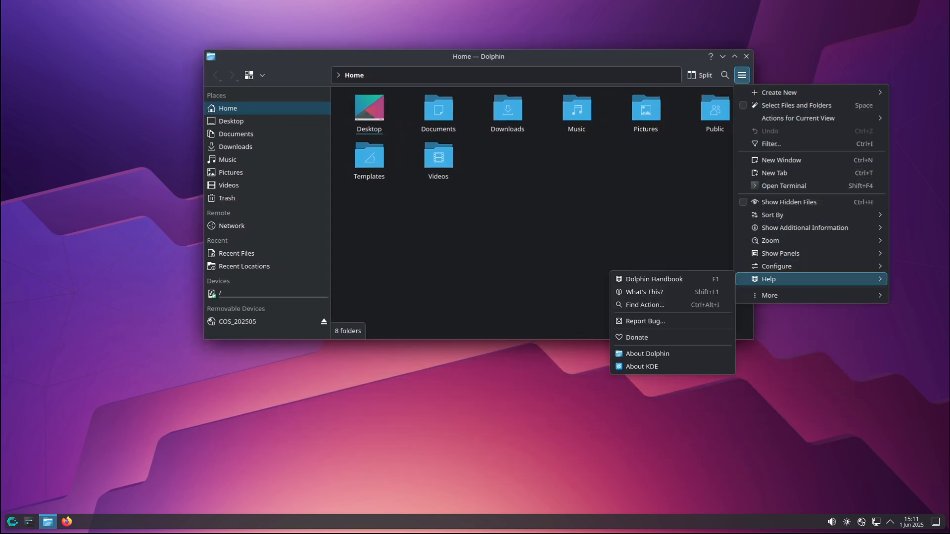
click(648, 354)
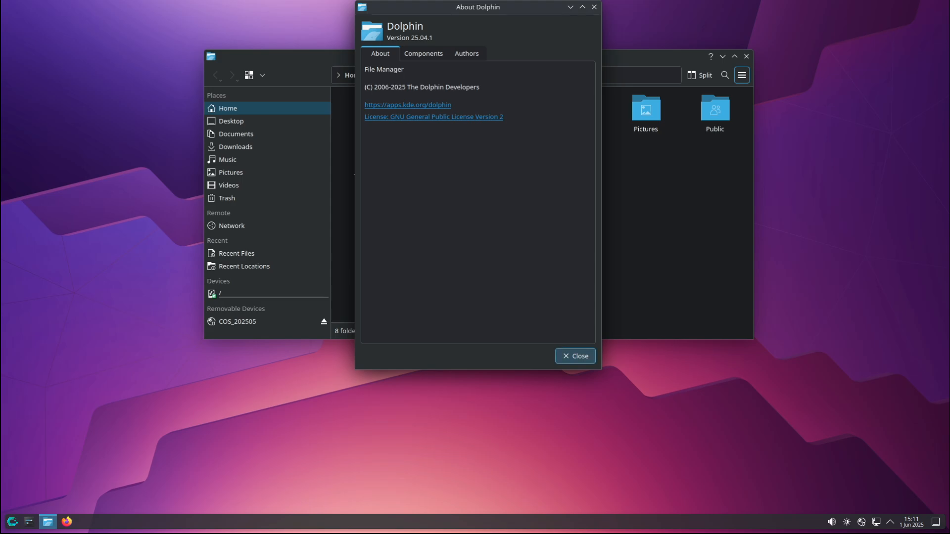
click(574, 356)
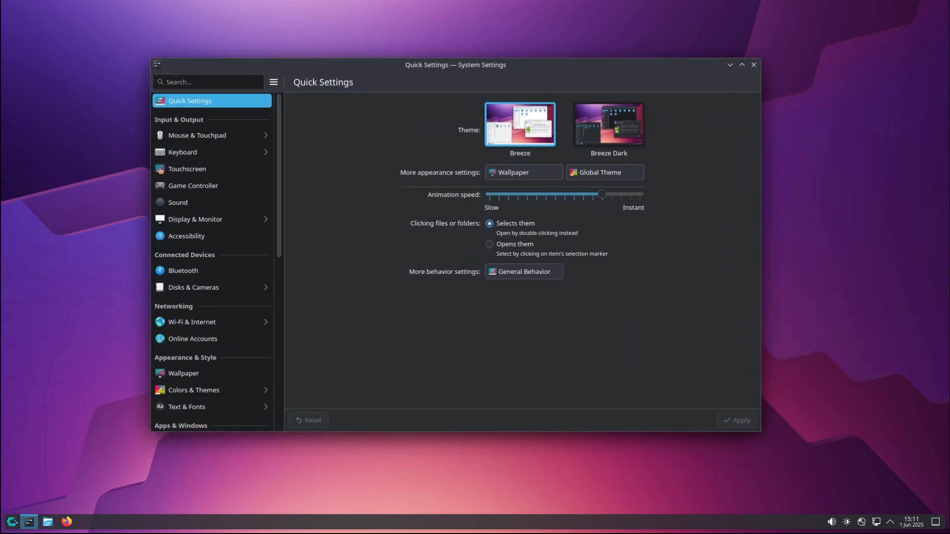
Open the Wallpaper page and scroll through the Get New downloadable wallpapers list
scroll(down, 3)
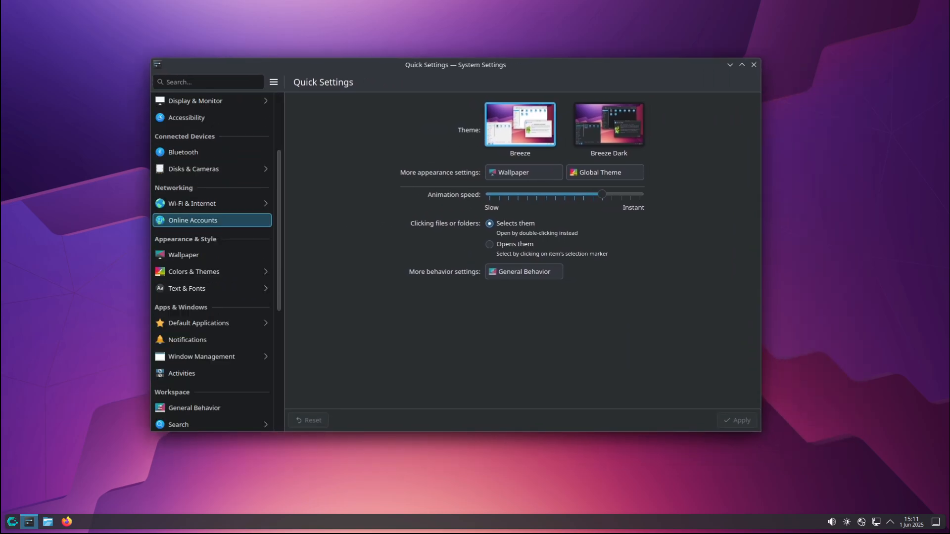
click(184, 255)
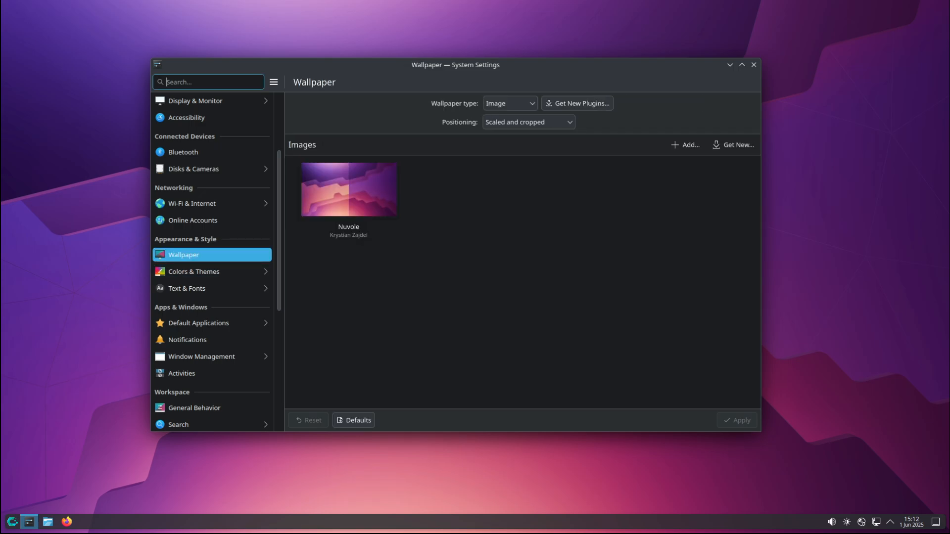
click(735, 145)
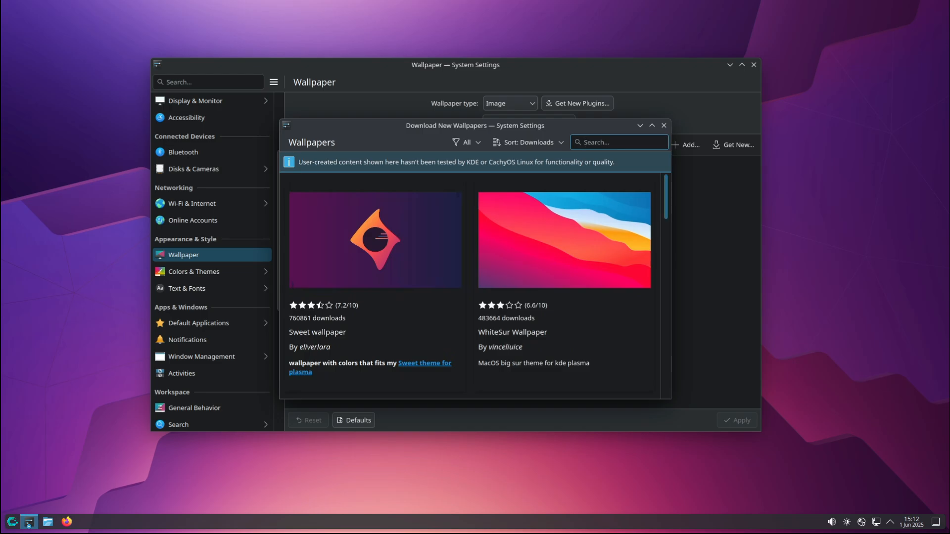
scroll(down, 3)
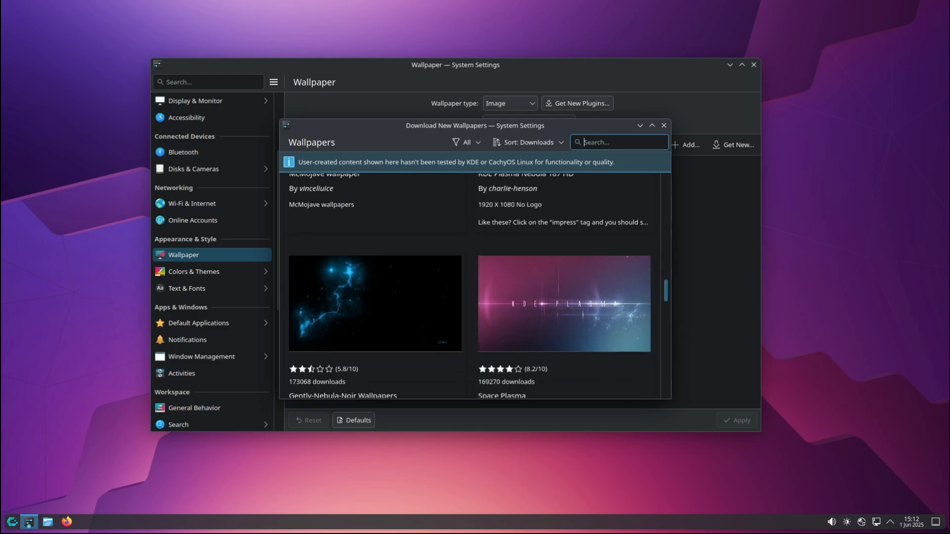
scroll(down, 3)
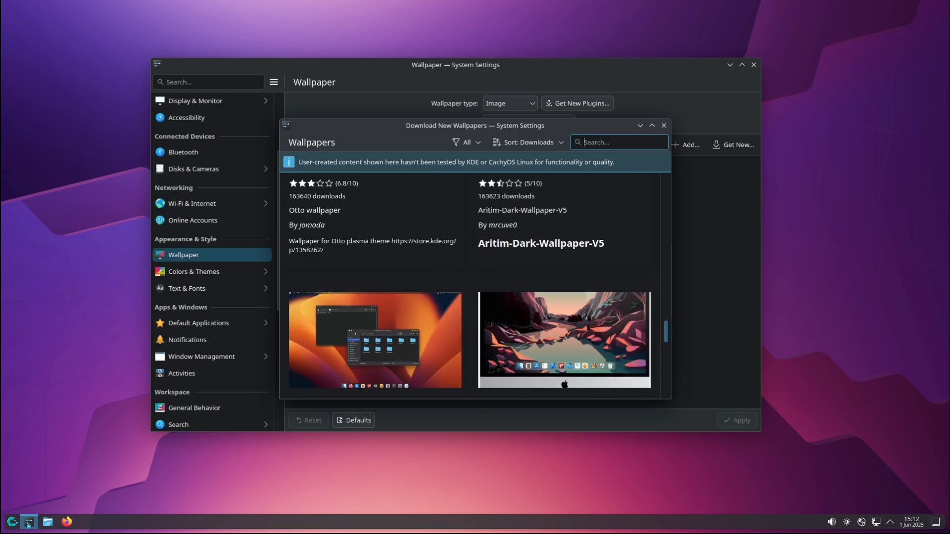
scroll(down, 3)
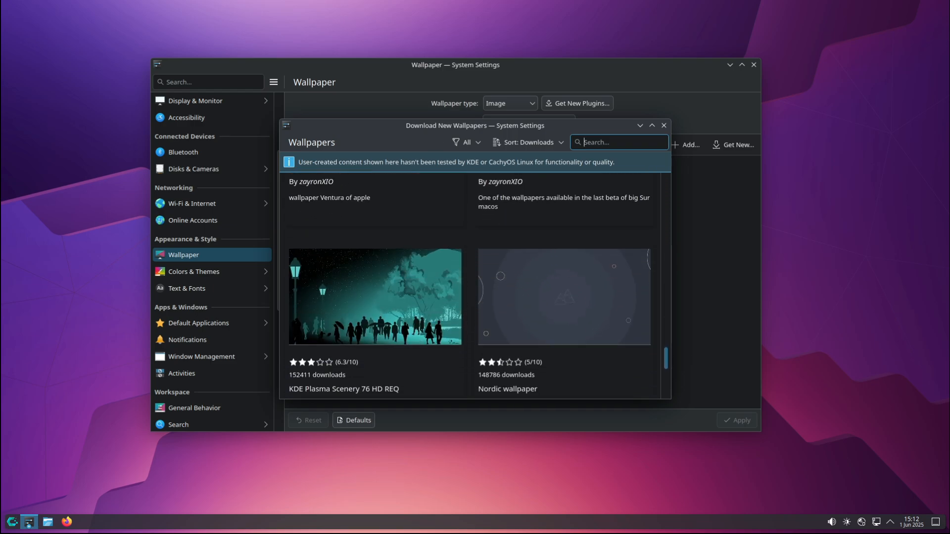
scroll(down, 3)
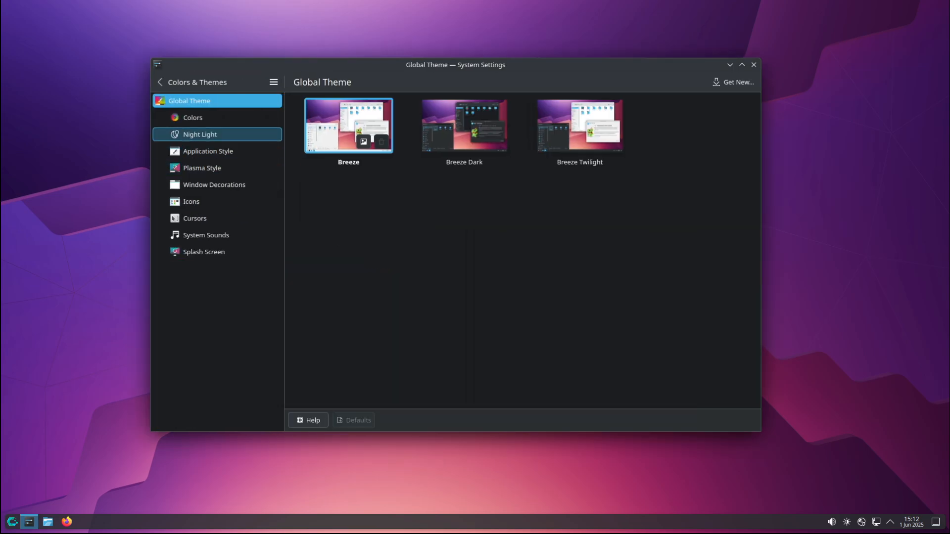
Step through Colors, Application Style, Plasma Style, Window Decorations and Cursors to Splash Screen
click(193, 118)
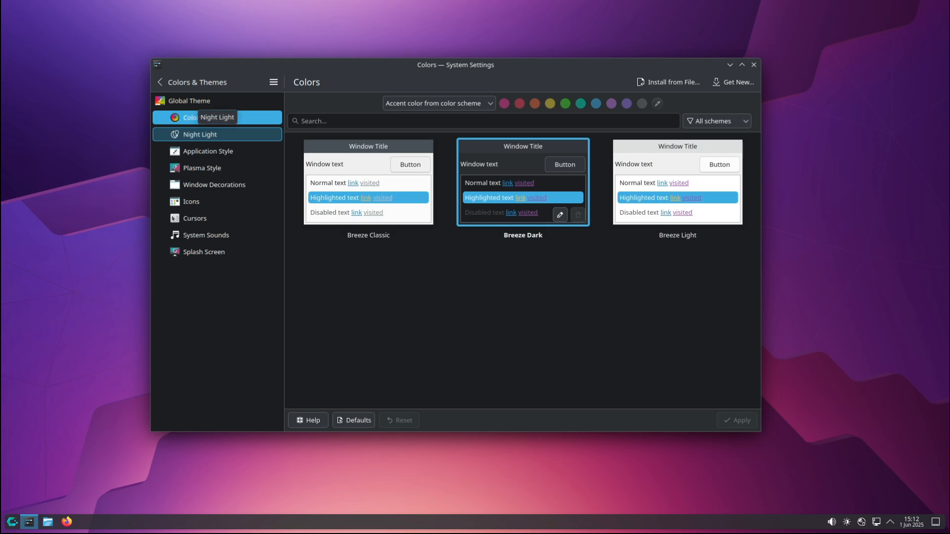
click(208, 151)
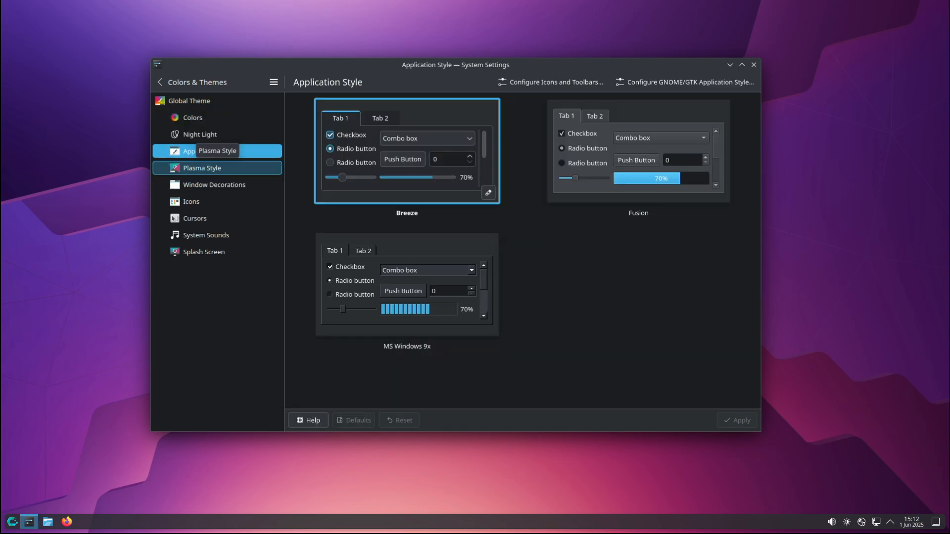
click(202, 168)
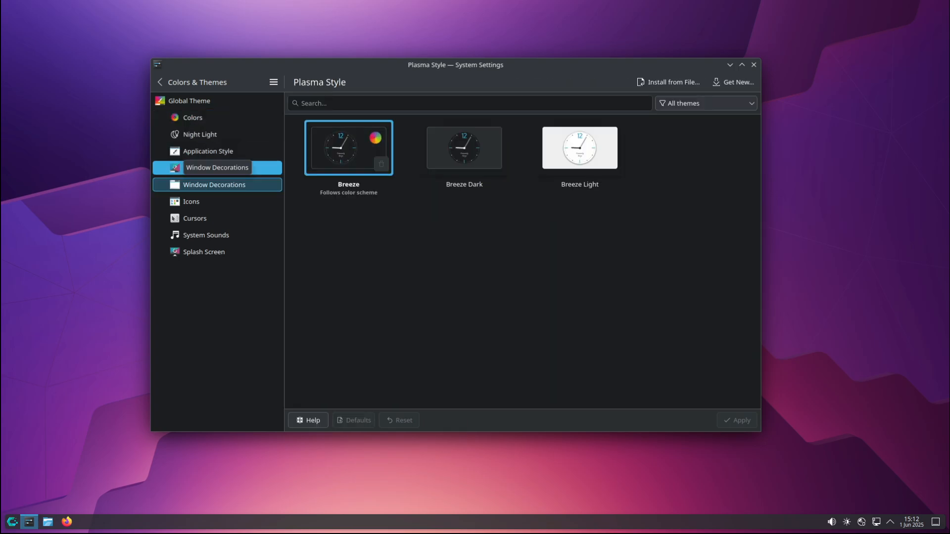
click(213, 184)
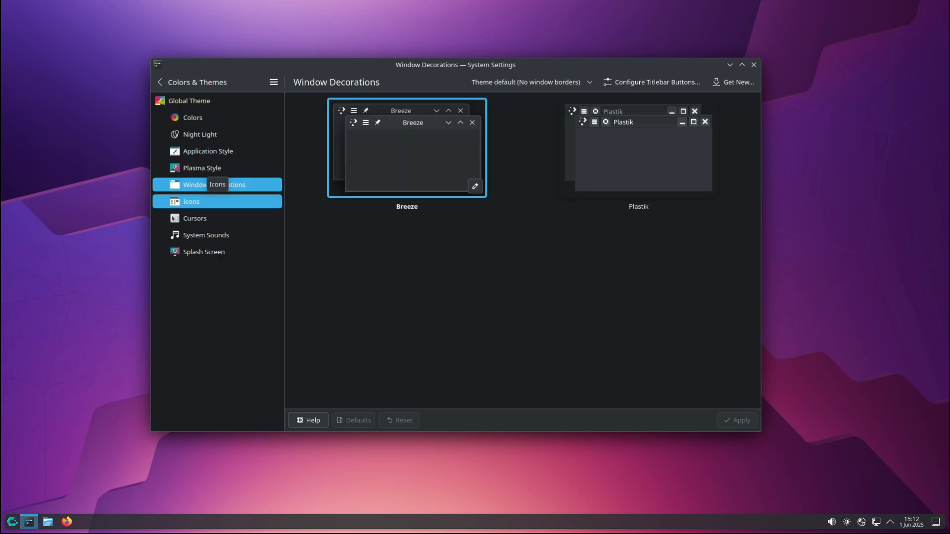
click(194, 218)
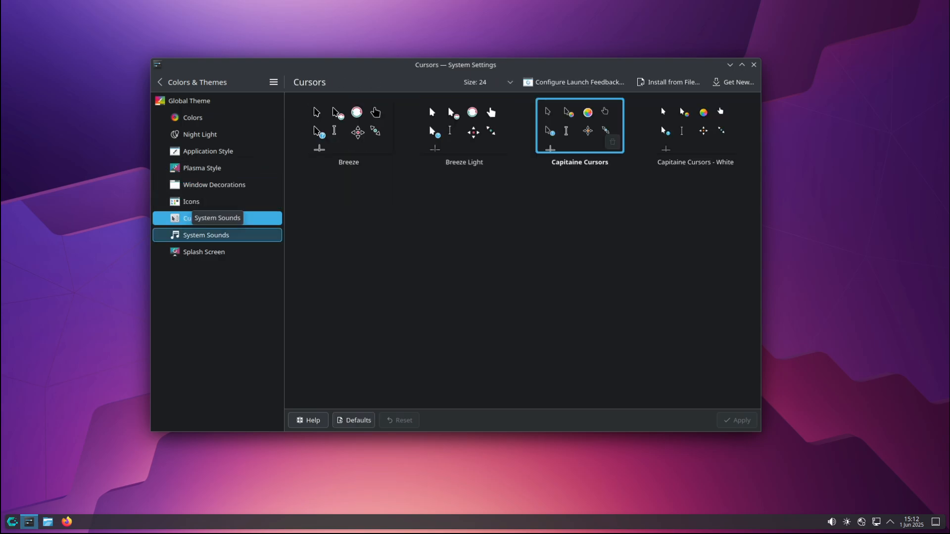
click(203, 252)
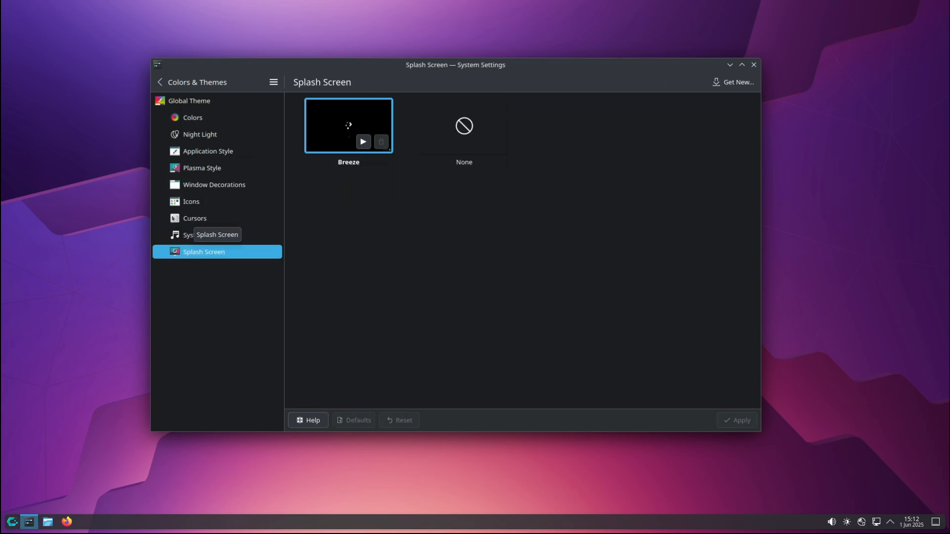